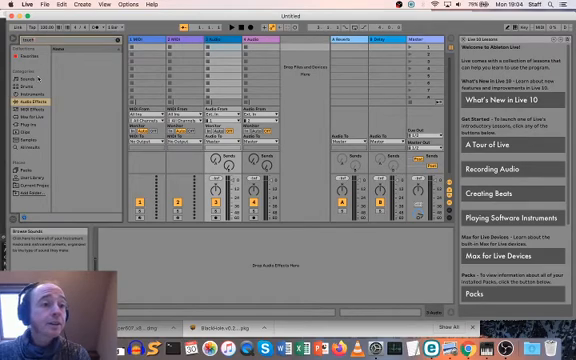
Browse the Audio Effects and MIDI Effects categories looking for a TouchOSC device
click(30, 88)
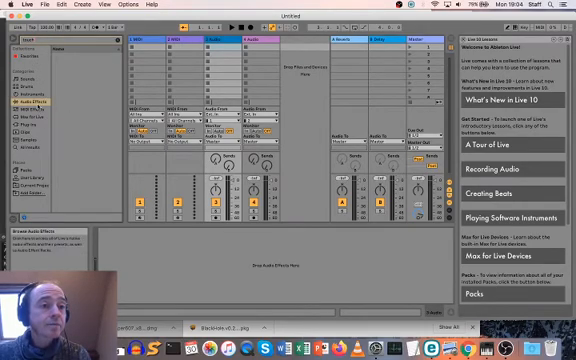
click(30, 107)
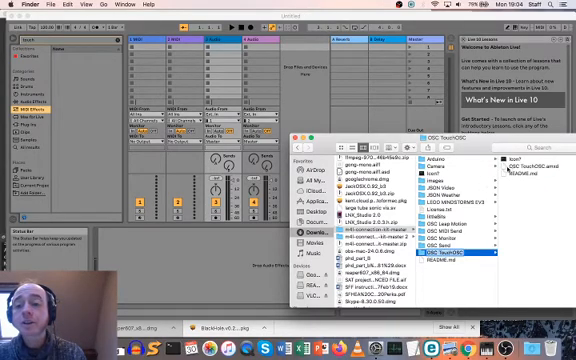
Select OSC TouchOSC.amxd in the m4l-connection-kit-master OSC TouchOSC folder
click(445, 257)
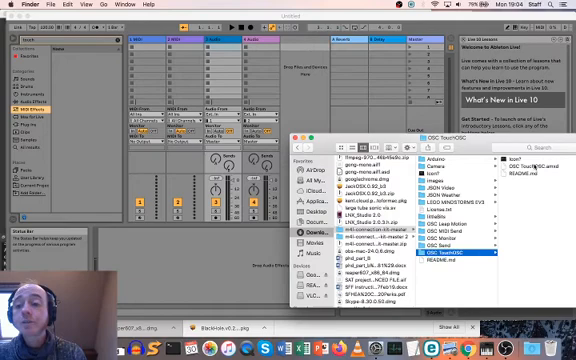